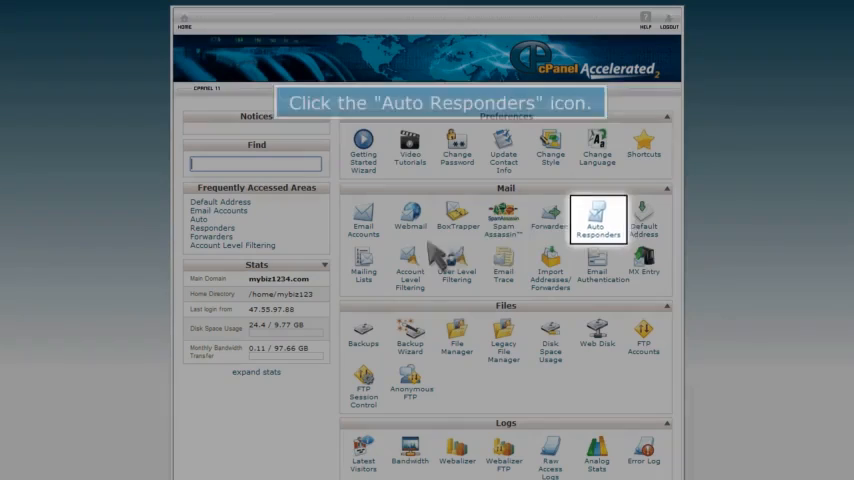
pyautogui.click(597, 220)
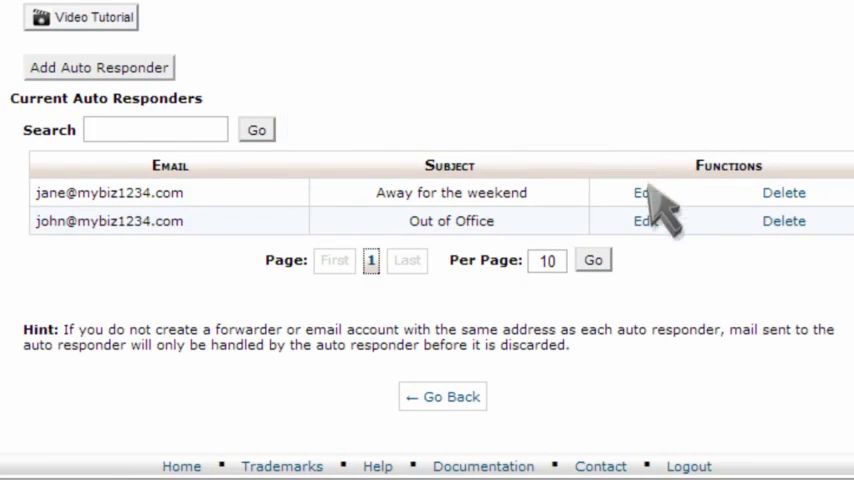
pyautogui.click(644, 193)
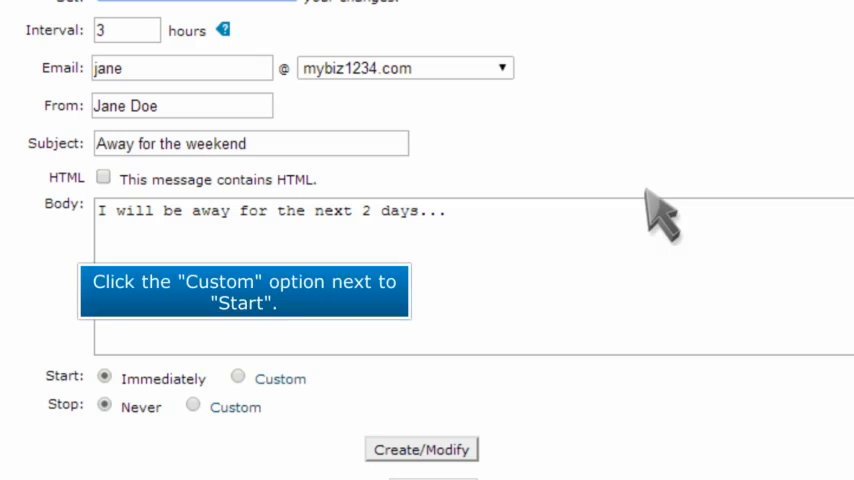
pyautogui.moveTo(452, 310)
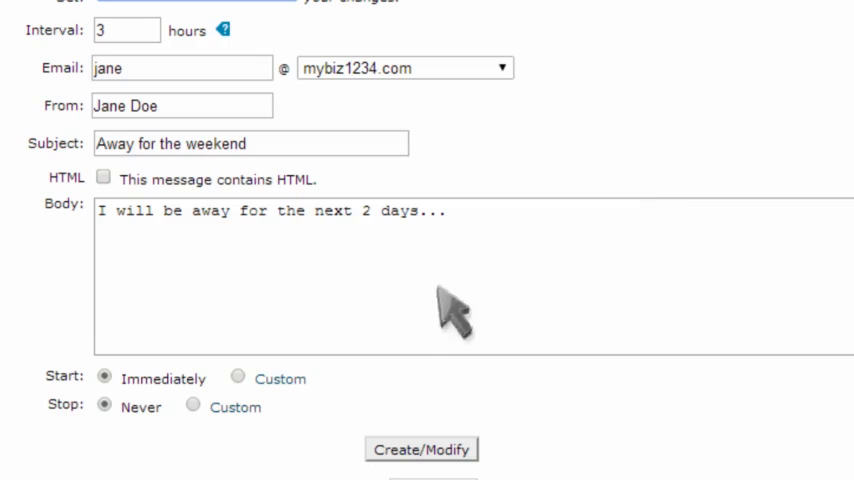
# Set a custom start date of February 28, 2014 for the auto responder
pyautogui.click(237, 376)
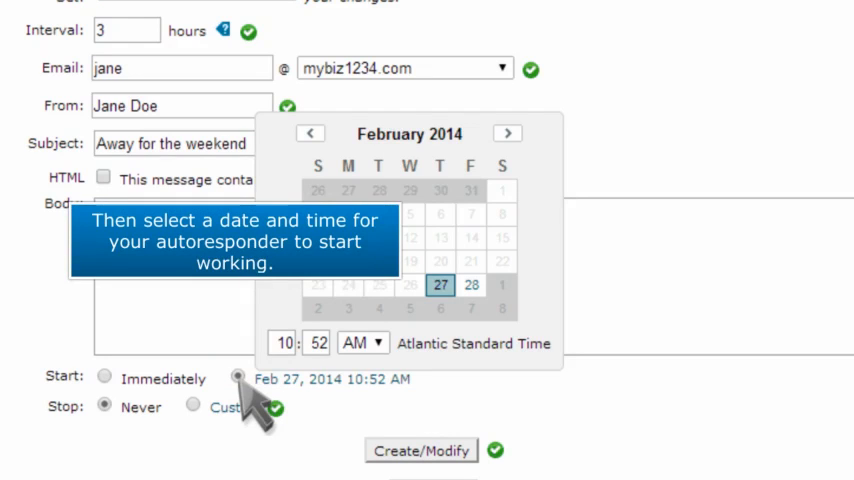
pyautogui.click(471, 285)
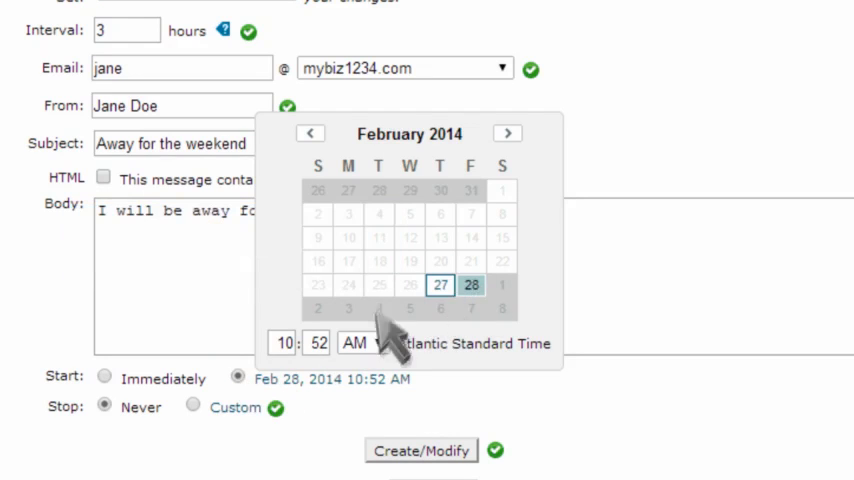
pyautogui.click(284, 343)
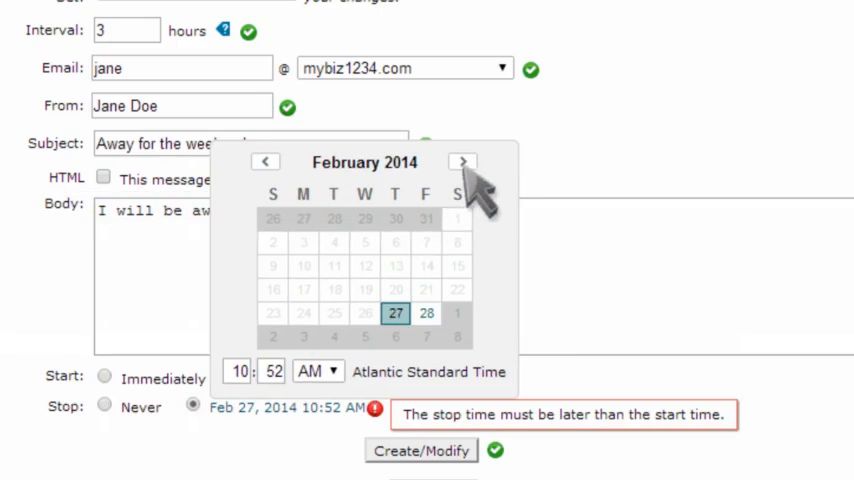
# Advance the stop-date calendar to the next month for a later stop date
pyautogui.click(462, 161)
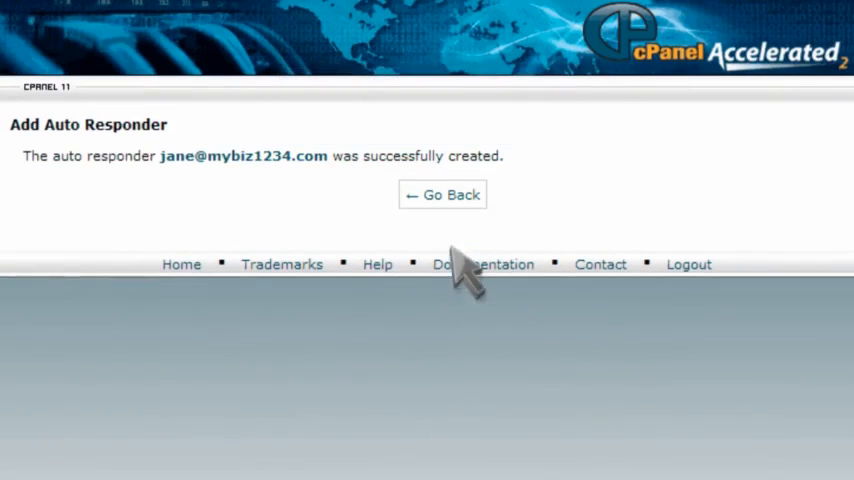
# Go back from the confirmation to the auto responders list showing jane's and john's
pyautogui.click(442, 195)
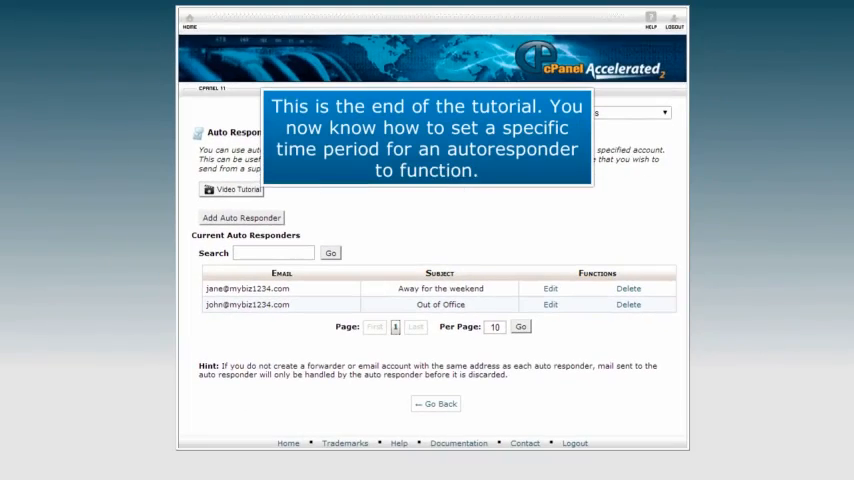